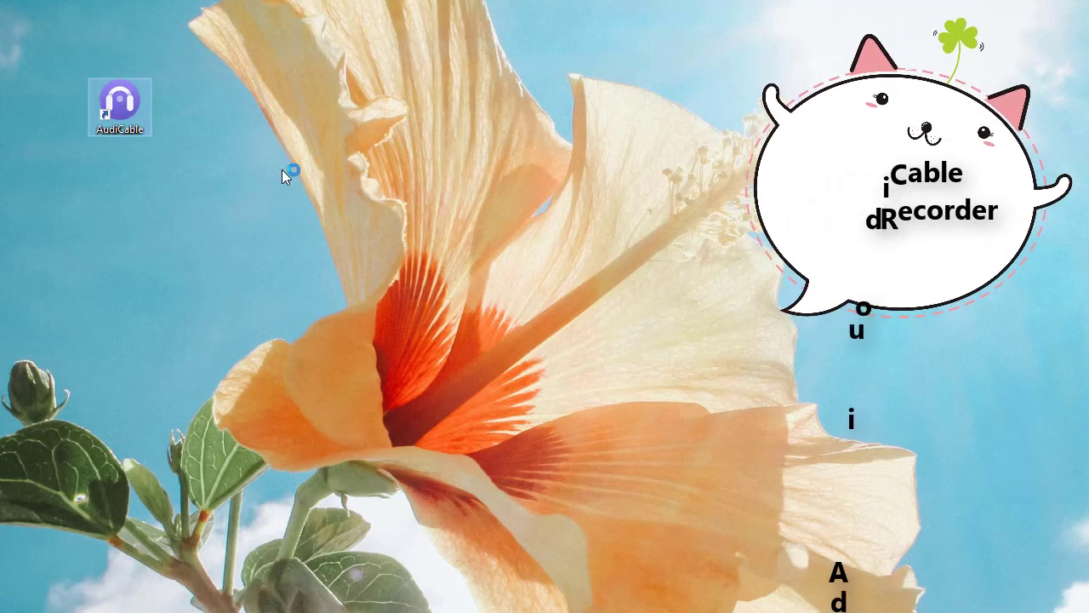
Launch AudiCable, peek at the Add Other Source form and dismiss it without adding anything
double_click(119, 106)
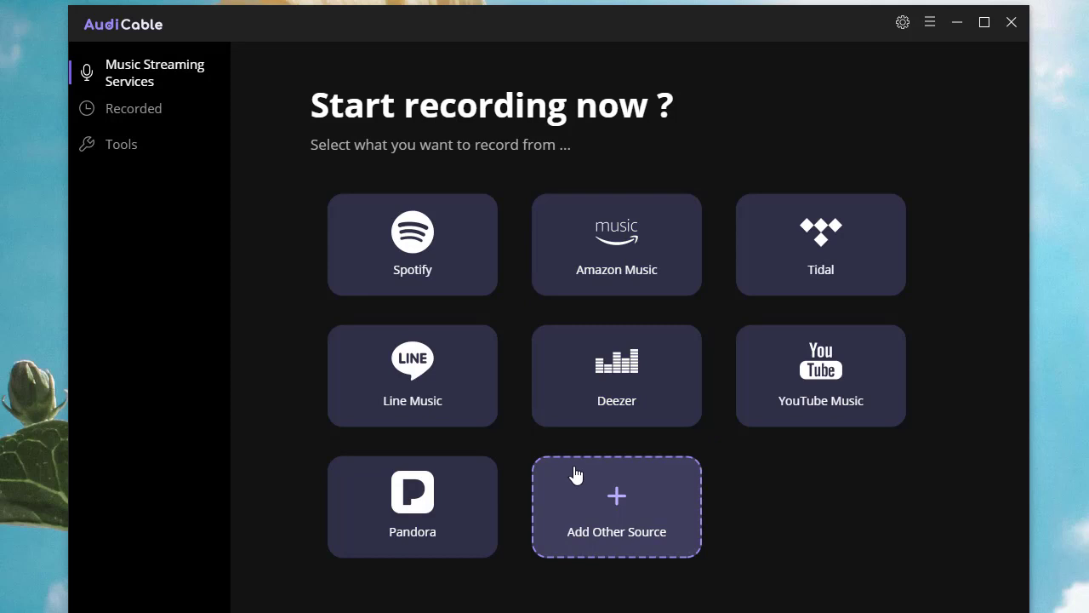
left_click(616, 507)
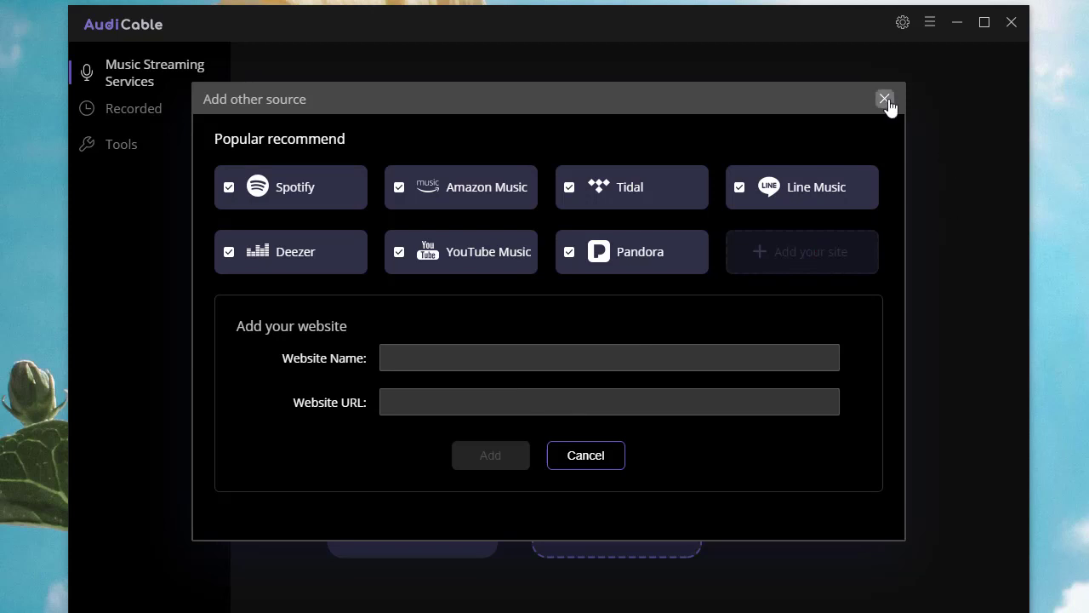
left_click(885, 98)
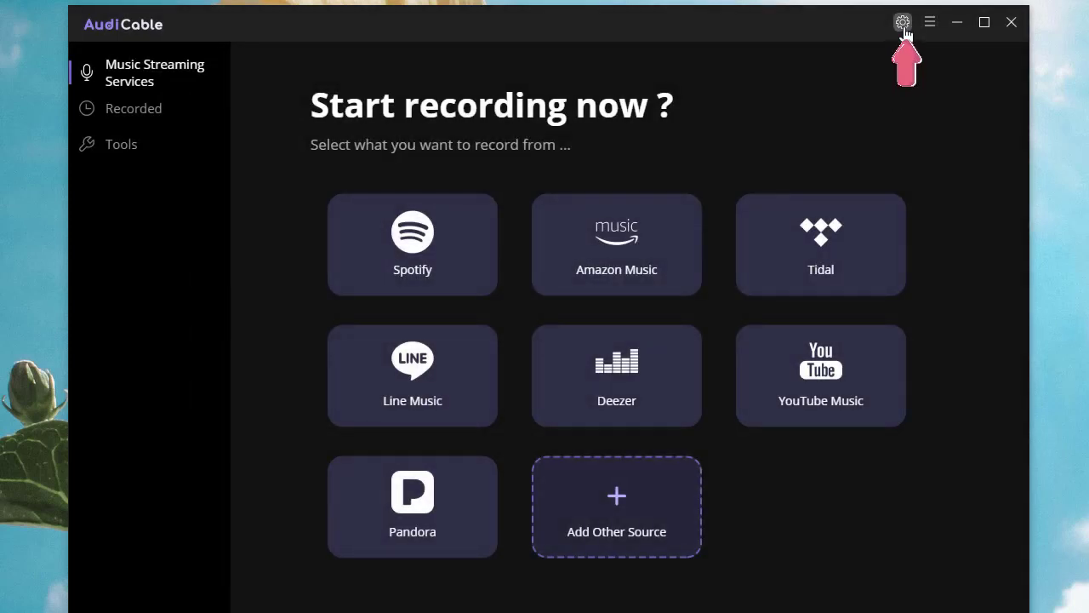
Set the output format to MP3 at 320kbps quality in Settings
left_click(902, 23)
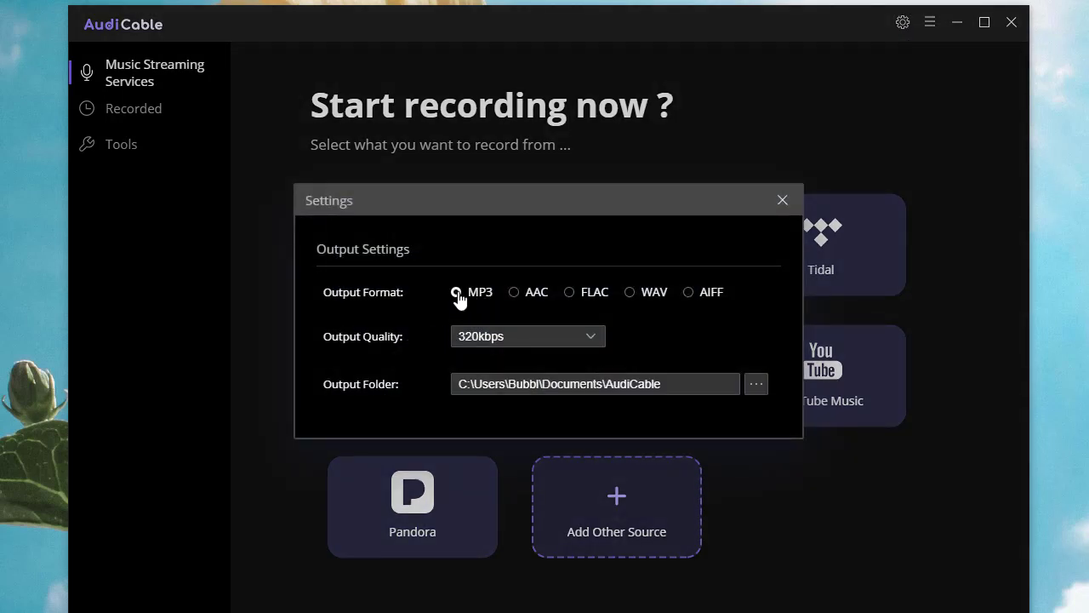
left_click(527, 335)
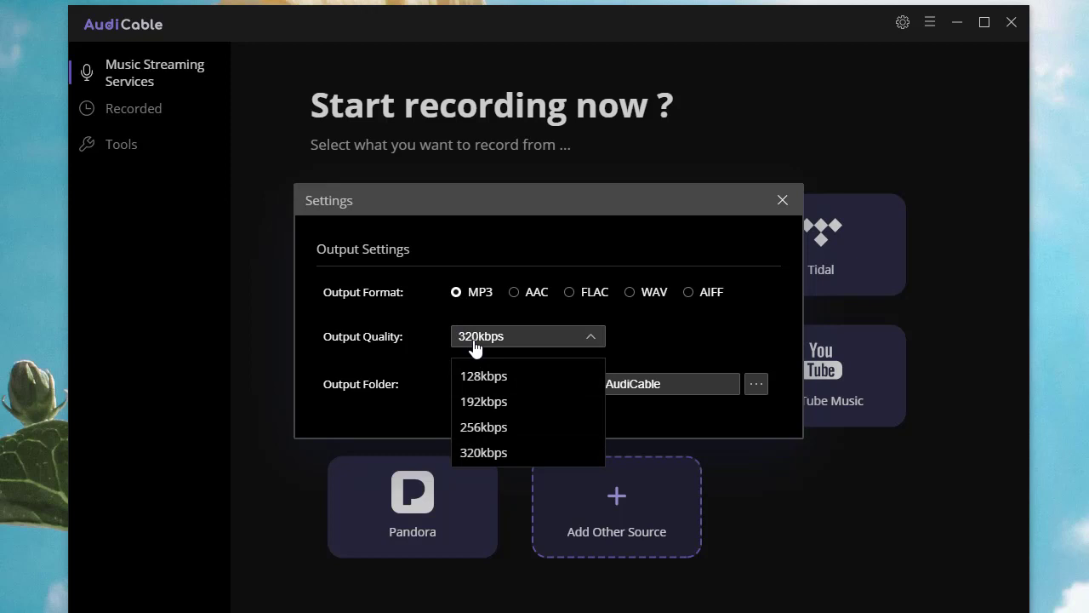
left_click(484, 452)
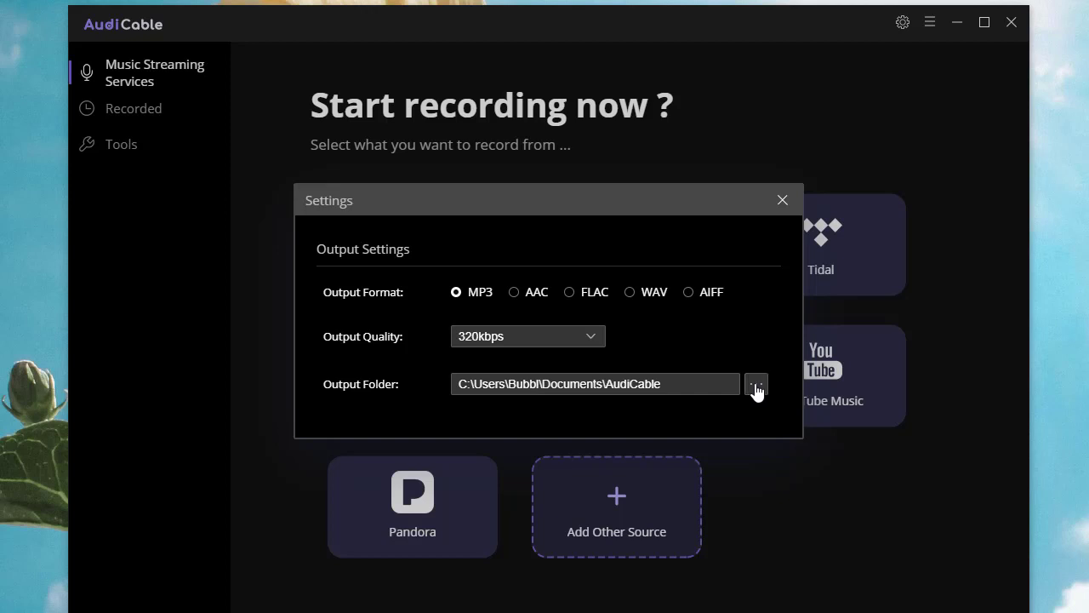
Create a new 'Spotify' folder inside the AudiCable folder and make it the output folder
left_click(756, 384)
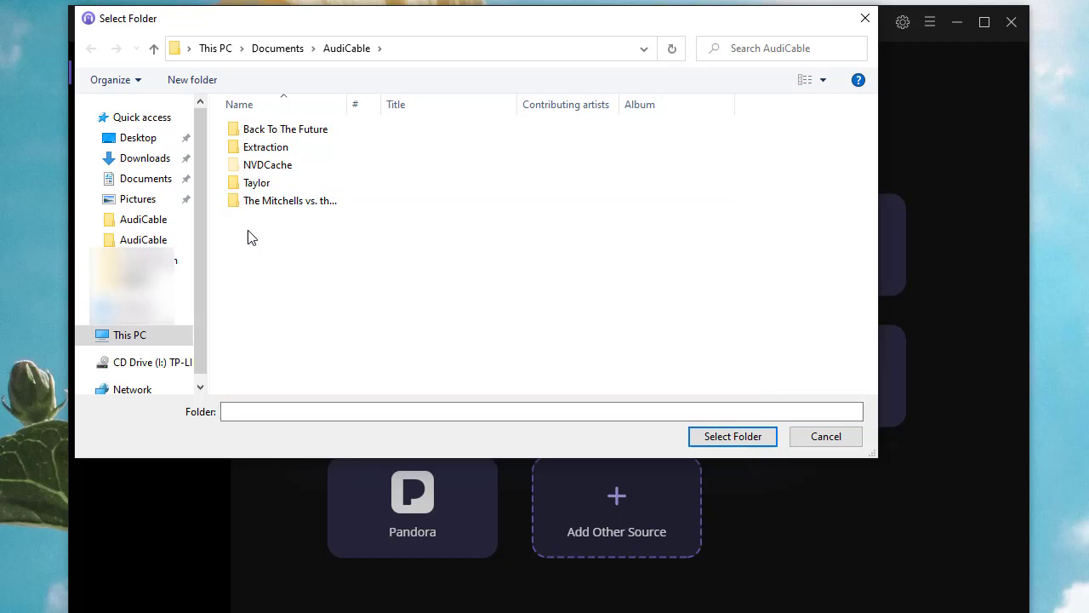
right_click(252, 236)
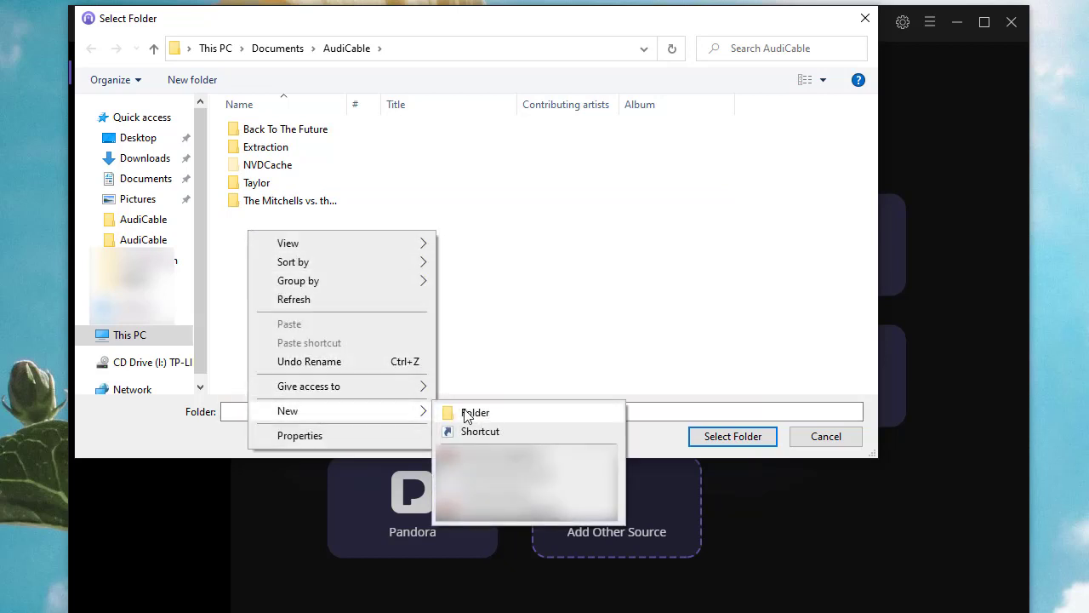
left_click(477, 413)
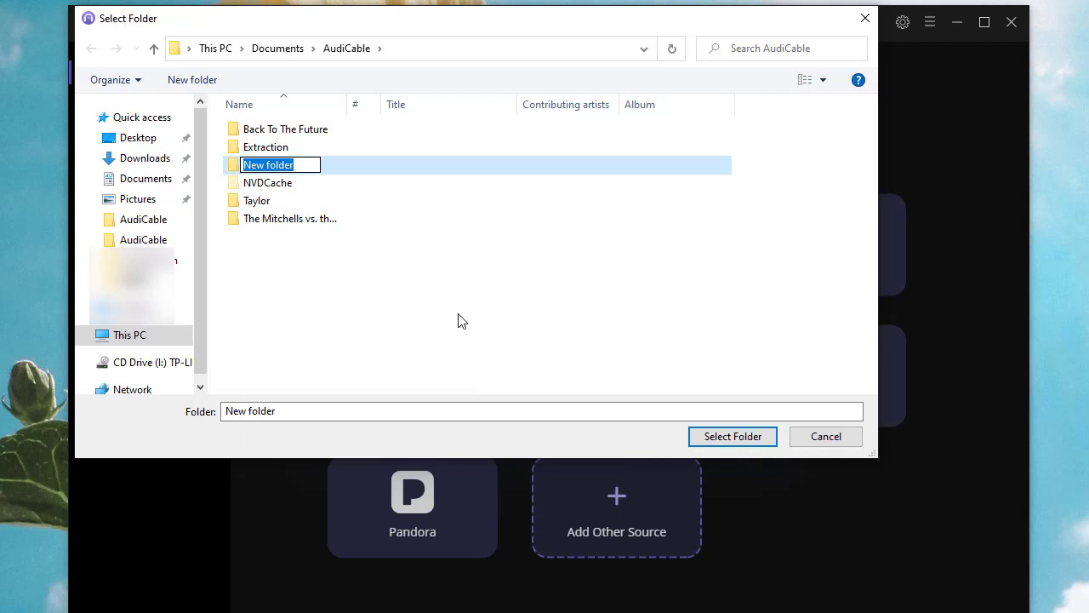
type("Spotify")
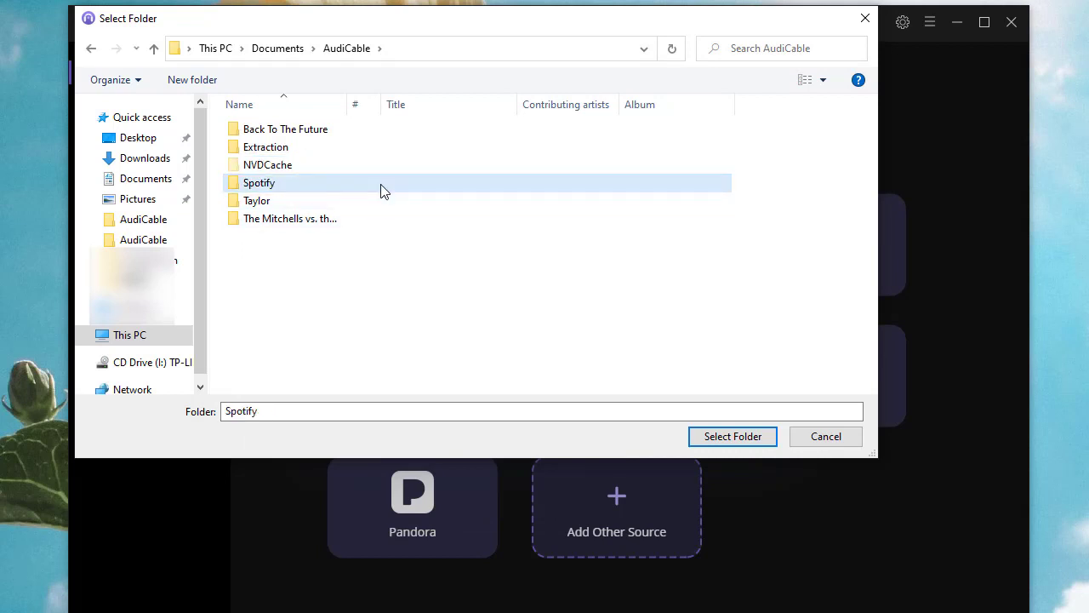
left_click(731, 436)
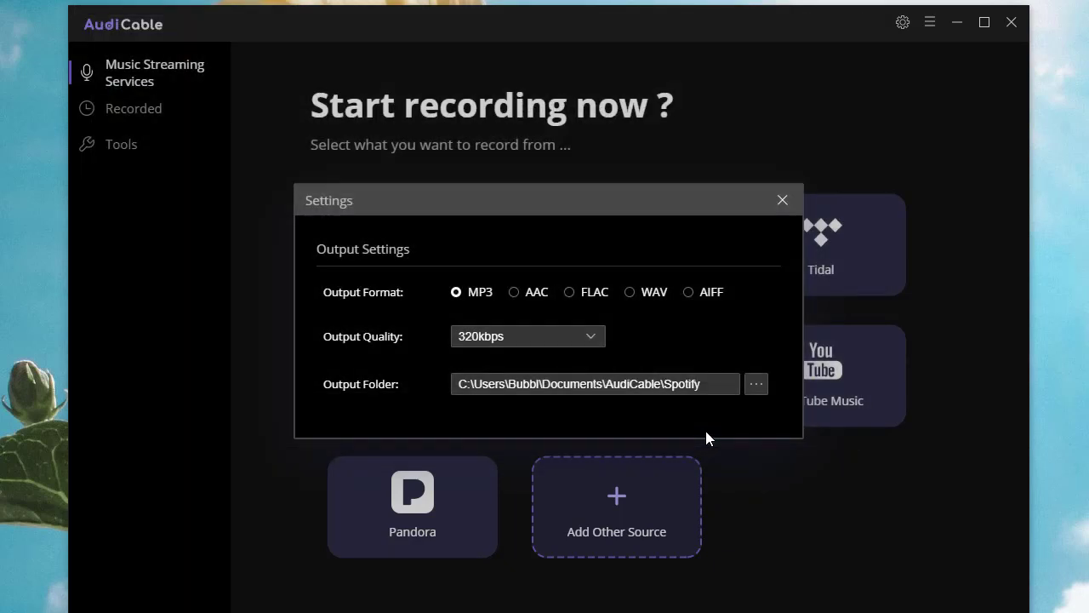
mouse_move(783, 197)
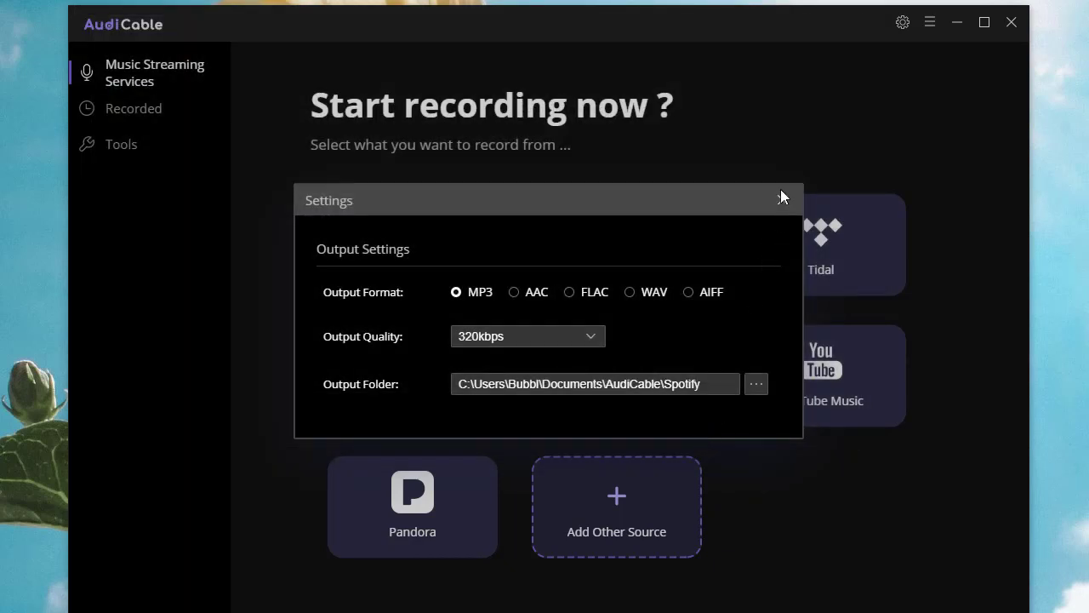
left_click(781, 198)
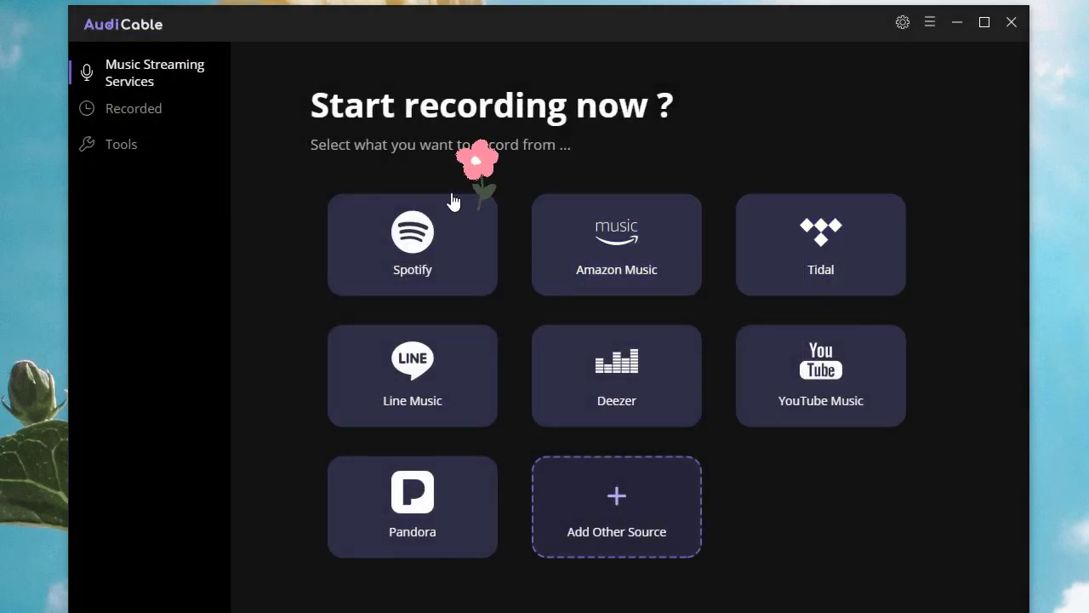
Choose Spotify as the source, check the account menu and show all playlists based on recent listening
left_click(412, 245)
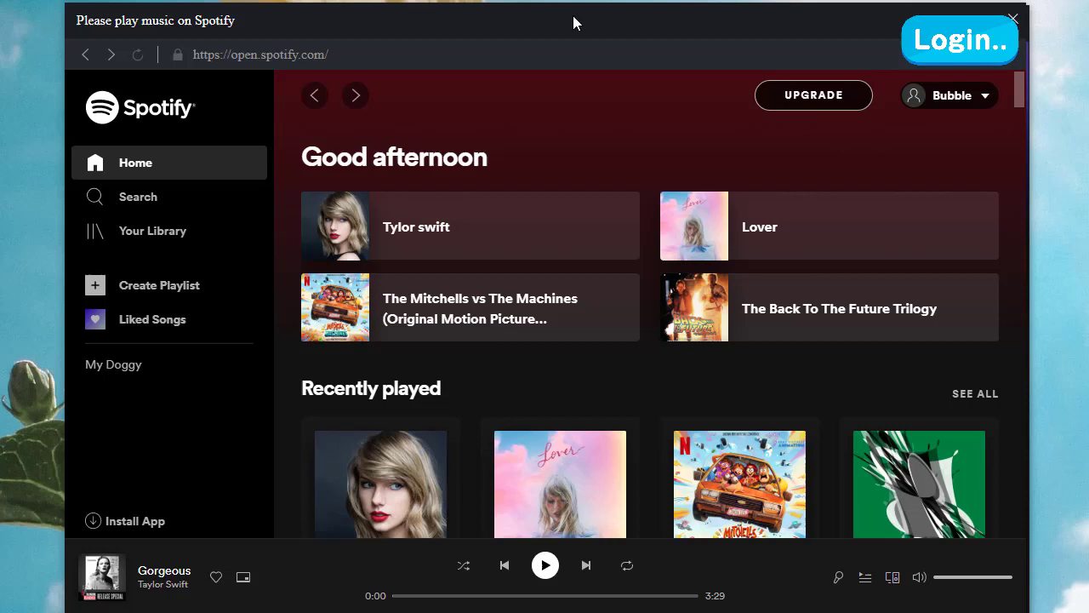
mouse_move(978, 95)
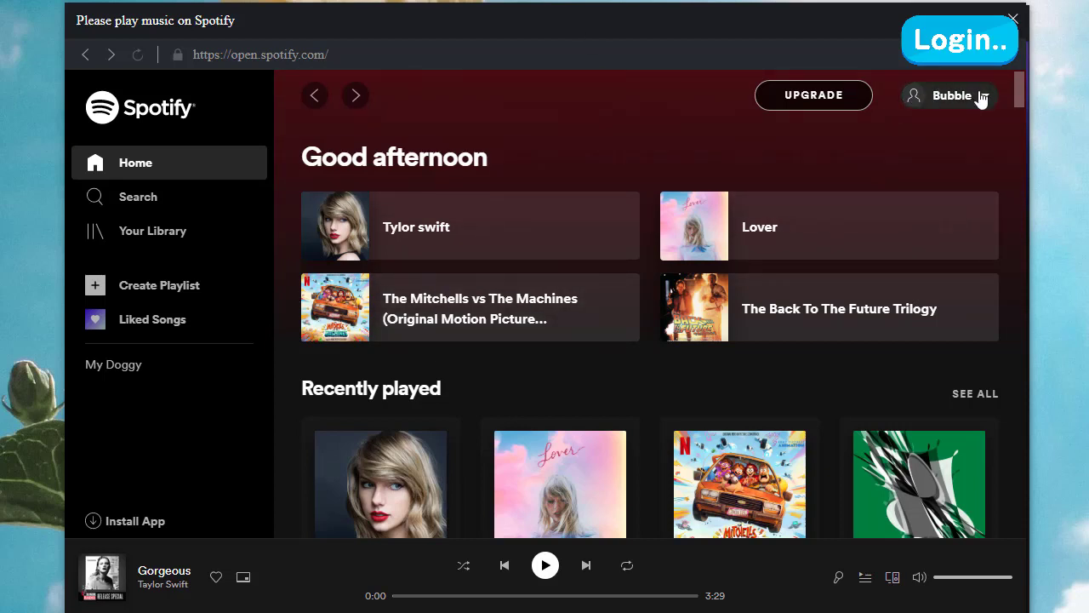
left_click(951, 96)
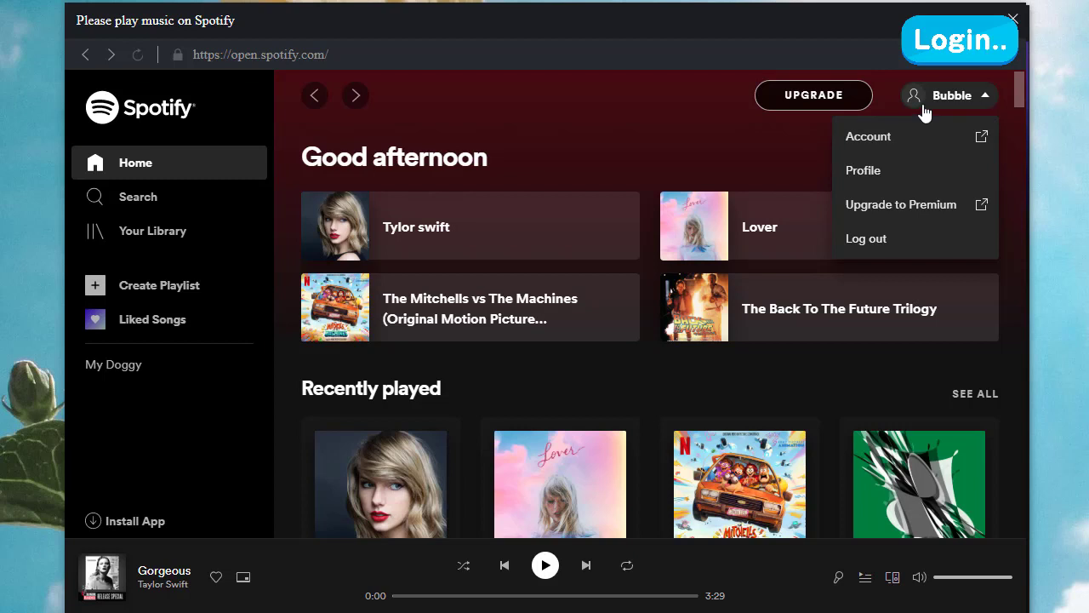
mouse_move(551, 165)
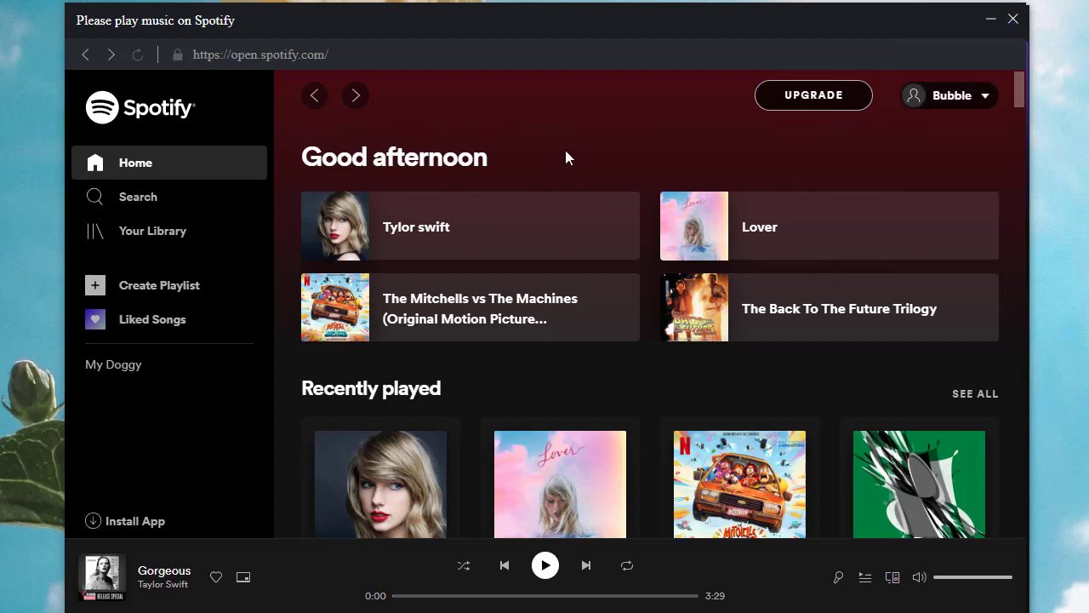
scroll("down", 3)
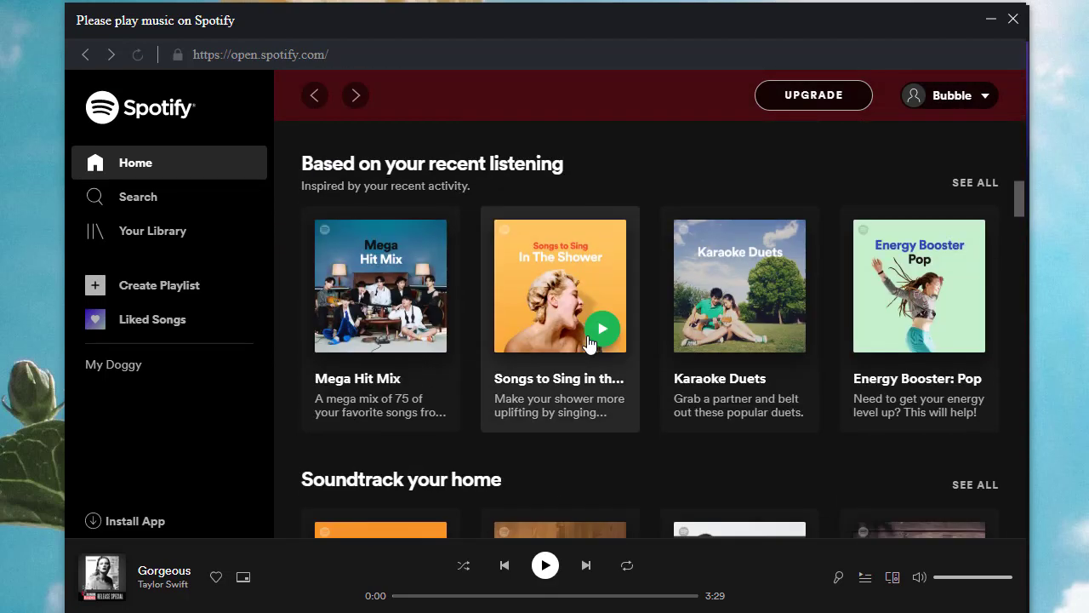
left_click(975, 182)
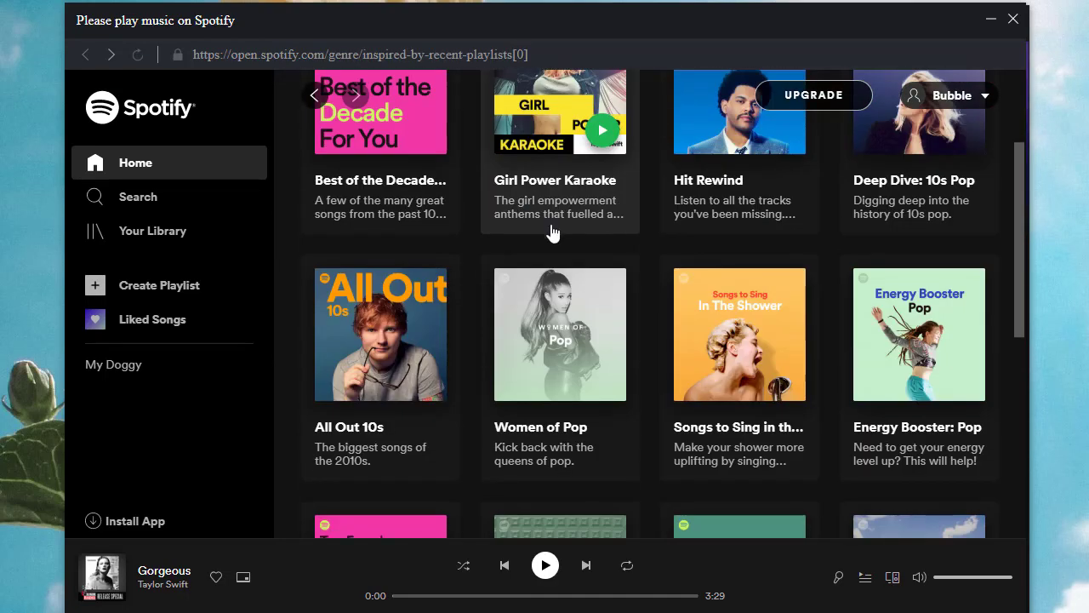
scroll("down", 3)
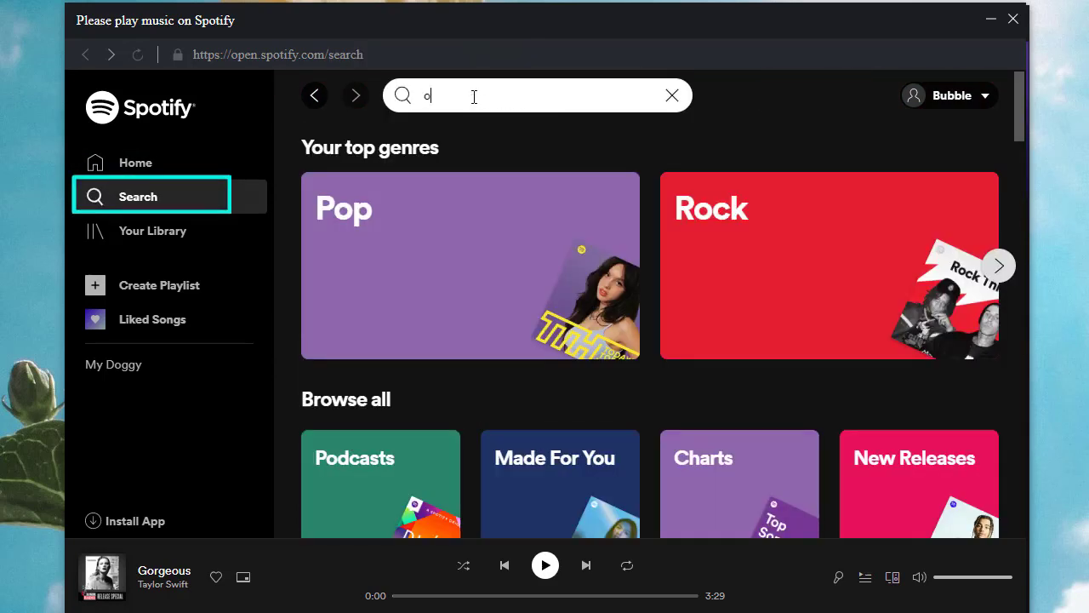
Search 'one da' and reach the One Day (Motion Picture Soundtrack) album tracklist
type("one day")
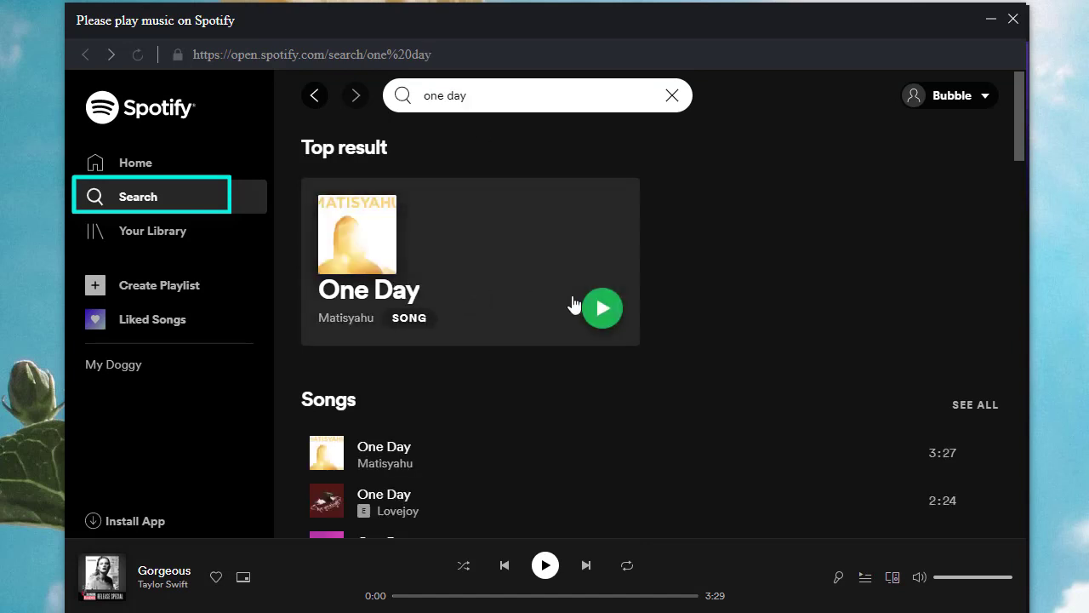
scroll("down", 3)
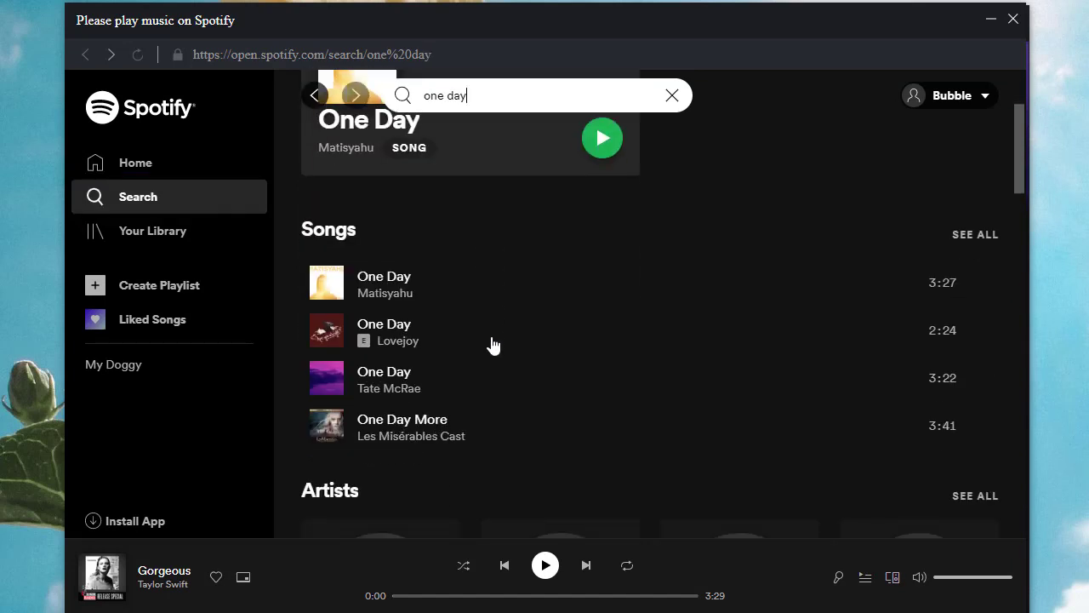
scroll("down", 3)
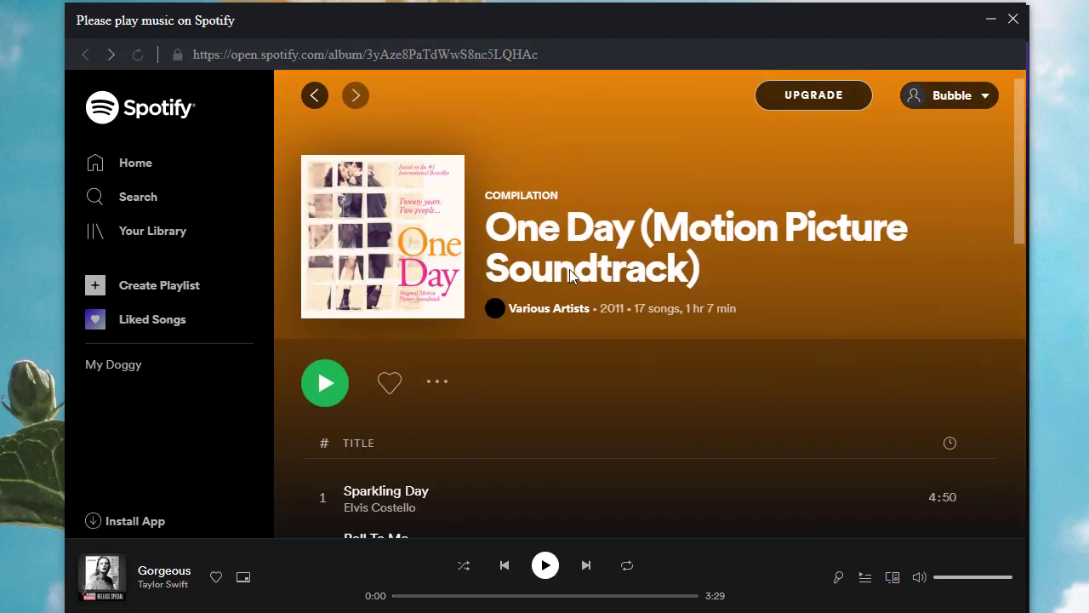
scroll("down", 3)
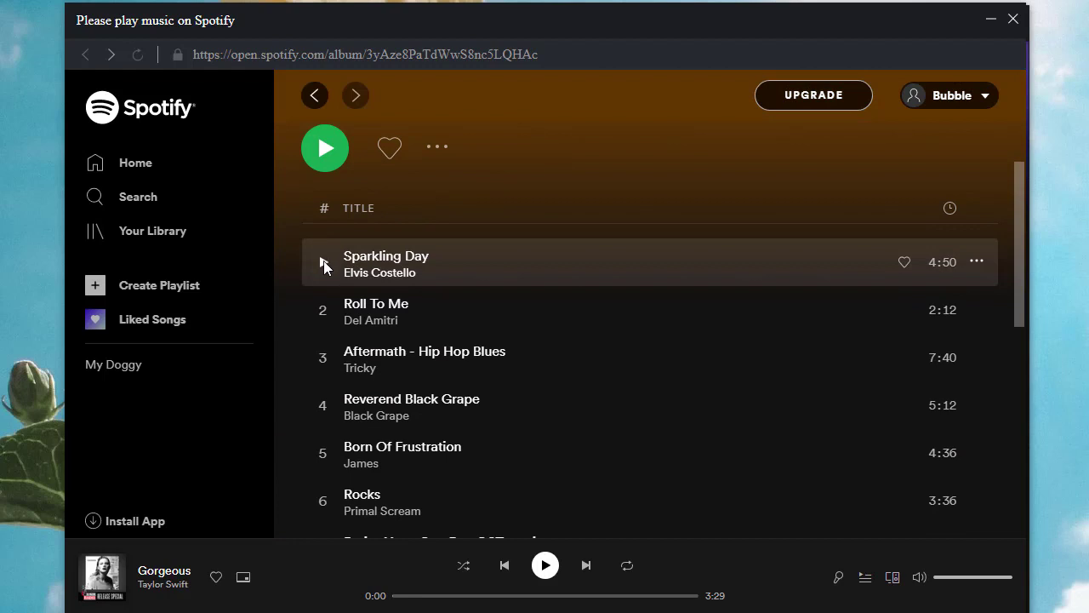
mouse_move(323, 264)
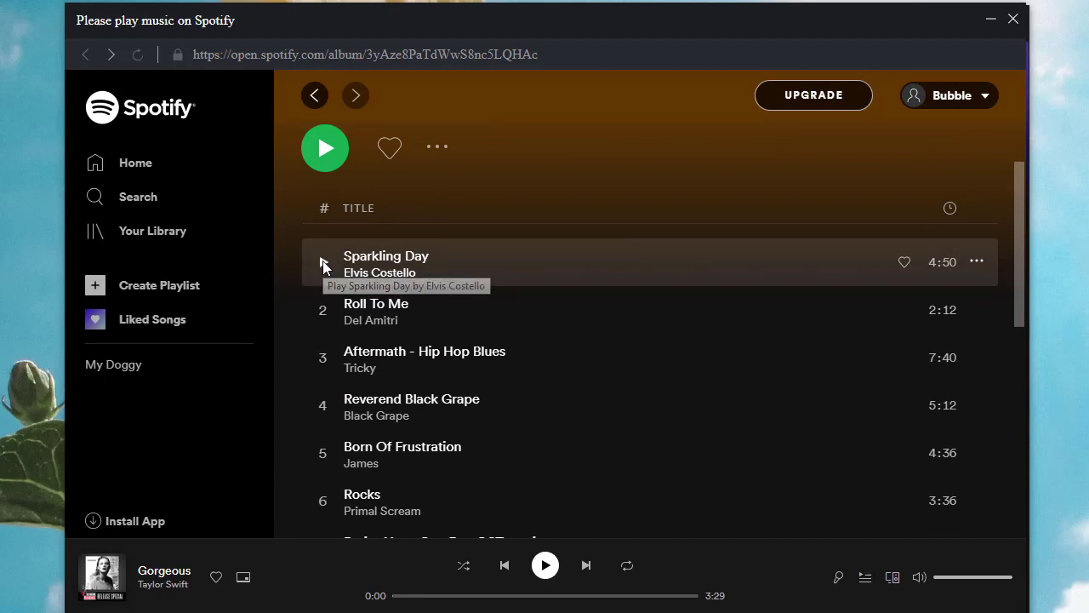
mouse_move(497, 238)
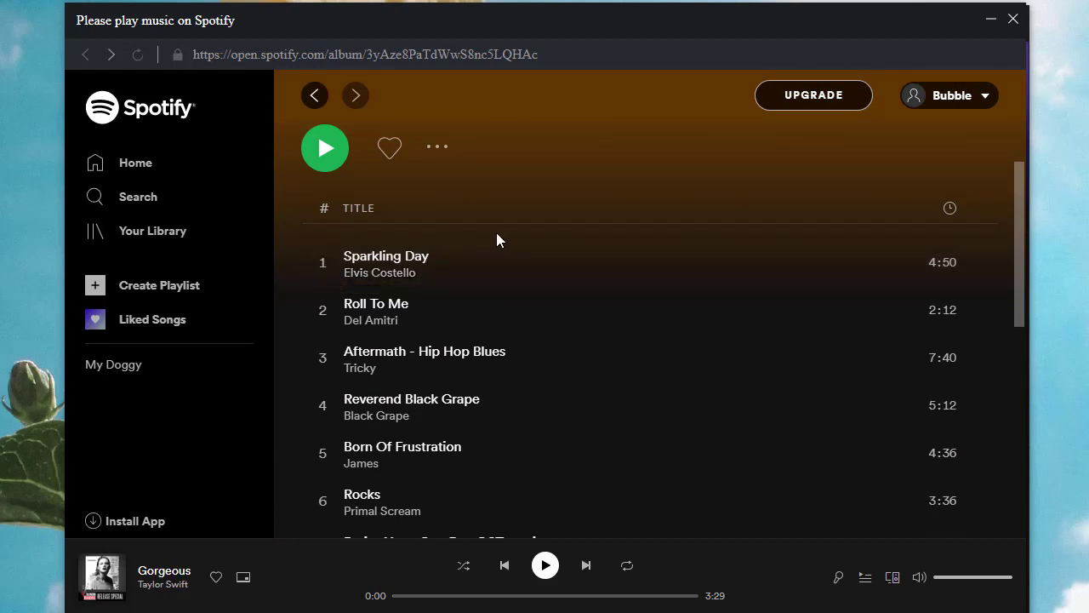
Play the One Day album from its first track, Sparkling Day, so recording begins
left_click(323, 146)
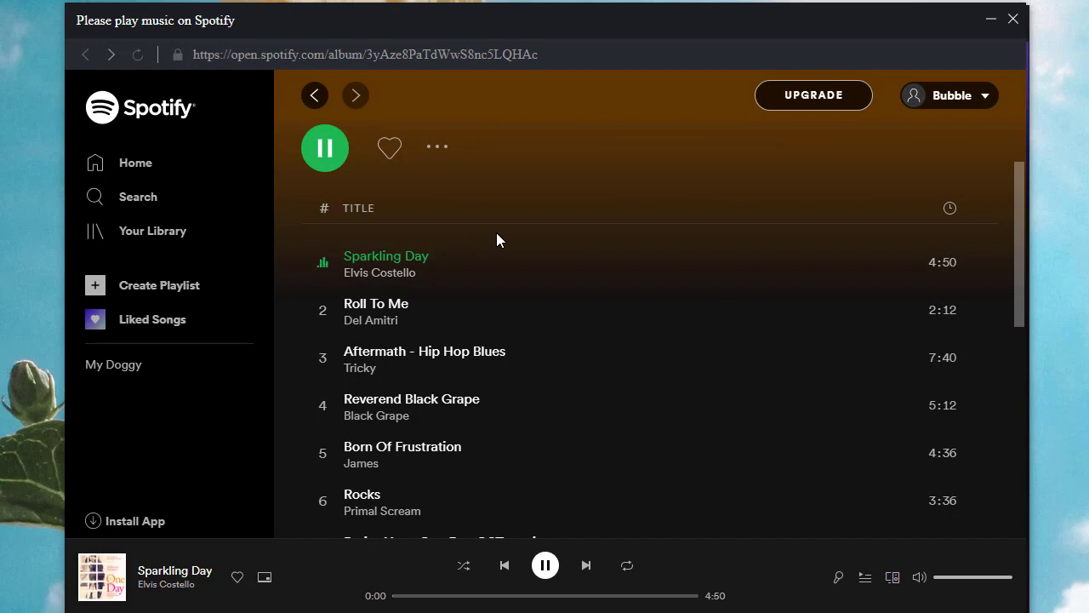
mouse_move(616, 24)
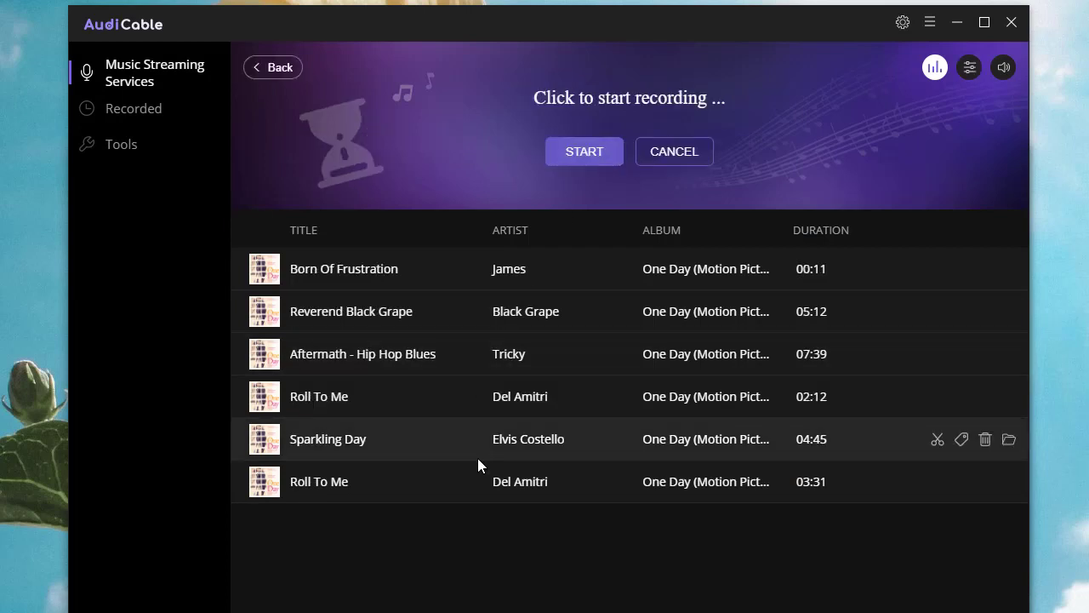
mouse_move(983, 265)
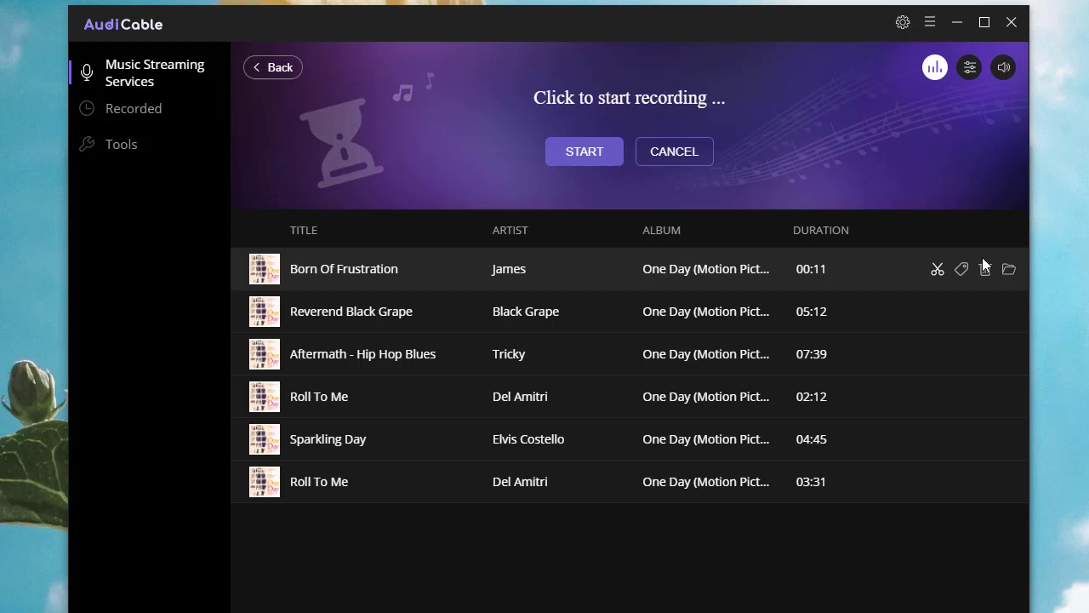
mouse_move(983, 269)
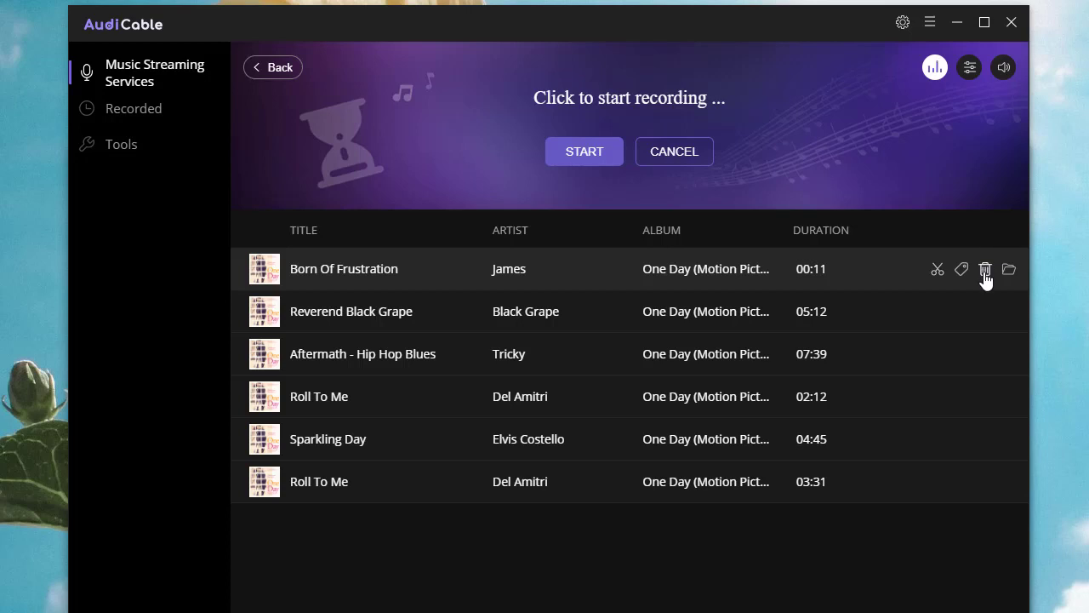
Delete the too-short 11-second Born Of Frustration clip, leaving five recorded songs
left_click(986, 268)
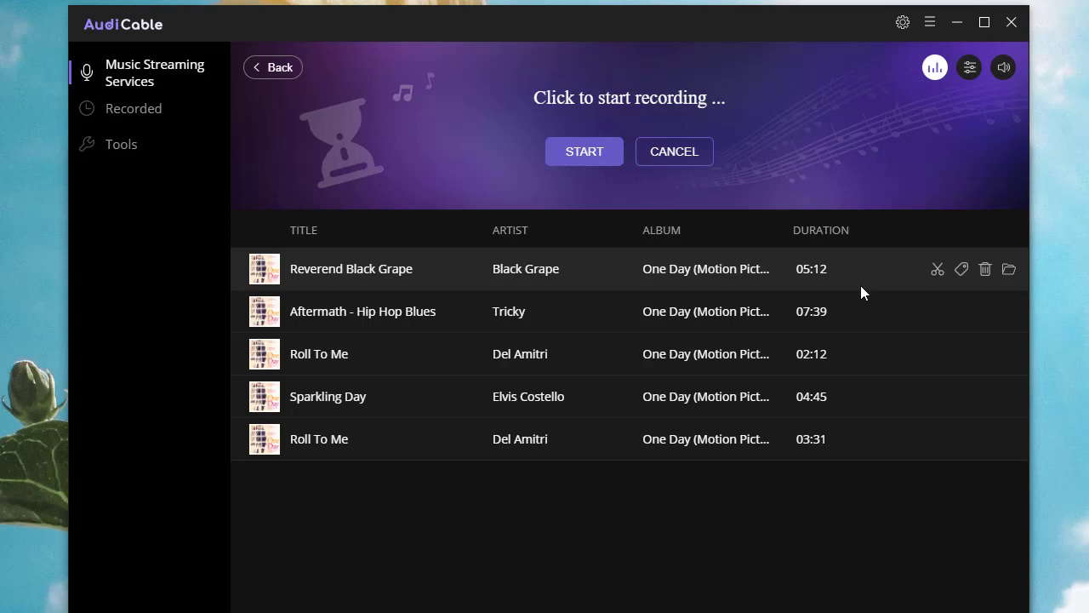
mouse_move(979, 282)
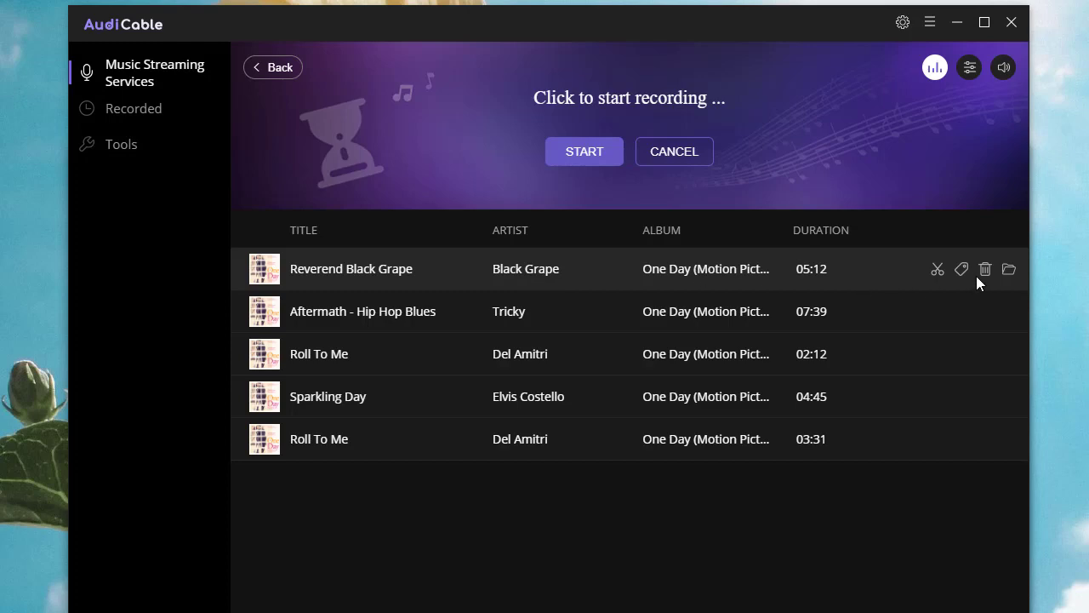
mouse_move(1007, 269)
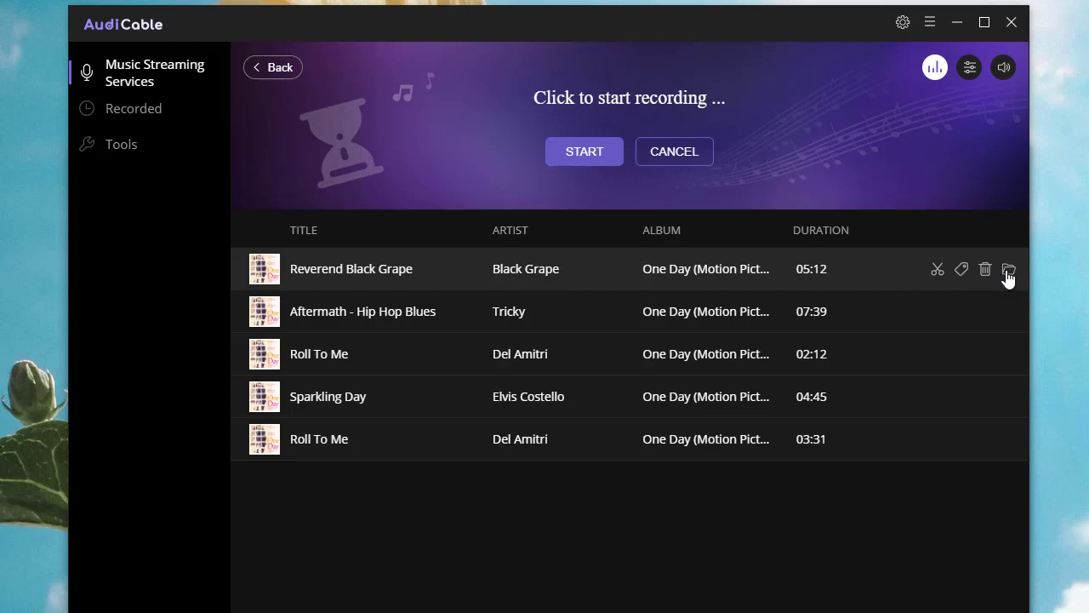
Show the five recorded MP3s in the AudiCable Spotify folder, then close the Spotify player window
left_click(1009, 269)
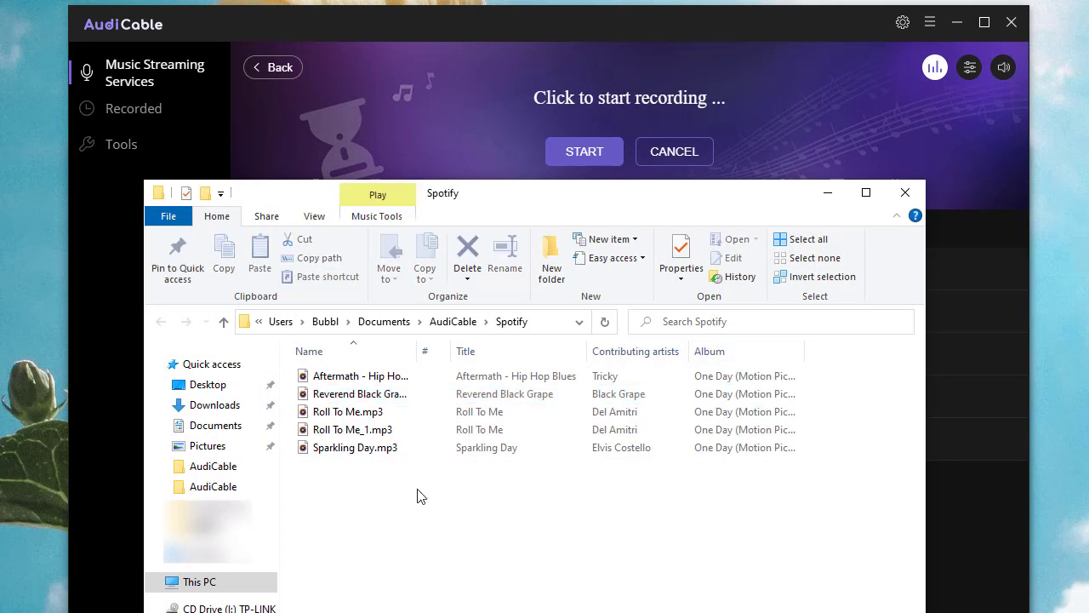
mouse_move(524, 433)
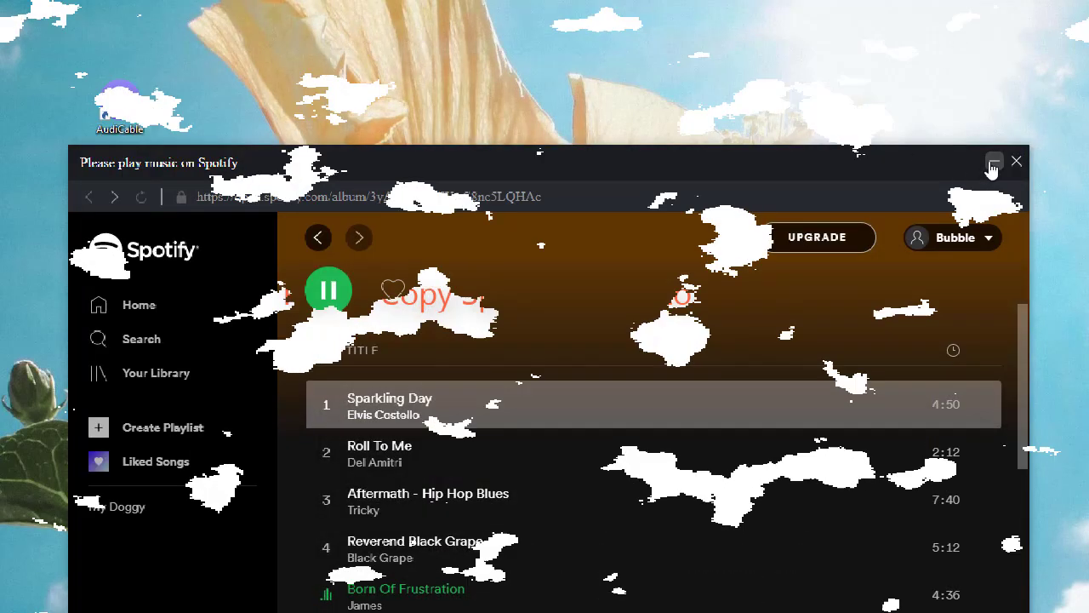
left_click(1016, 160)
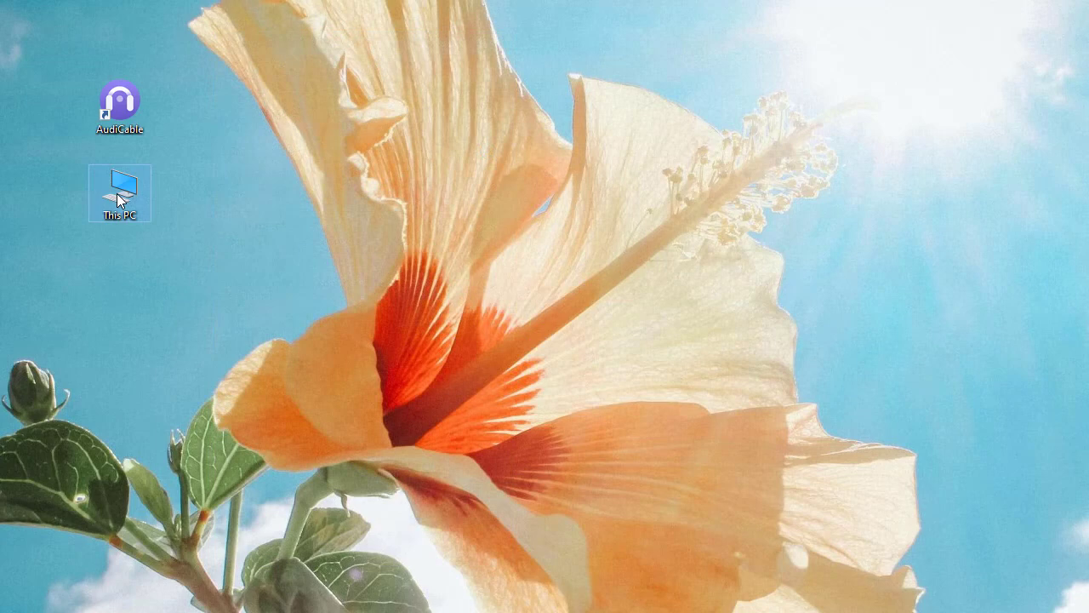
Browse This PC to the Huawei phone's internal storage Music folder and paste the Spotify folder there
double_click(119, 189)
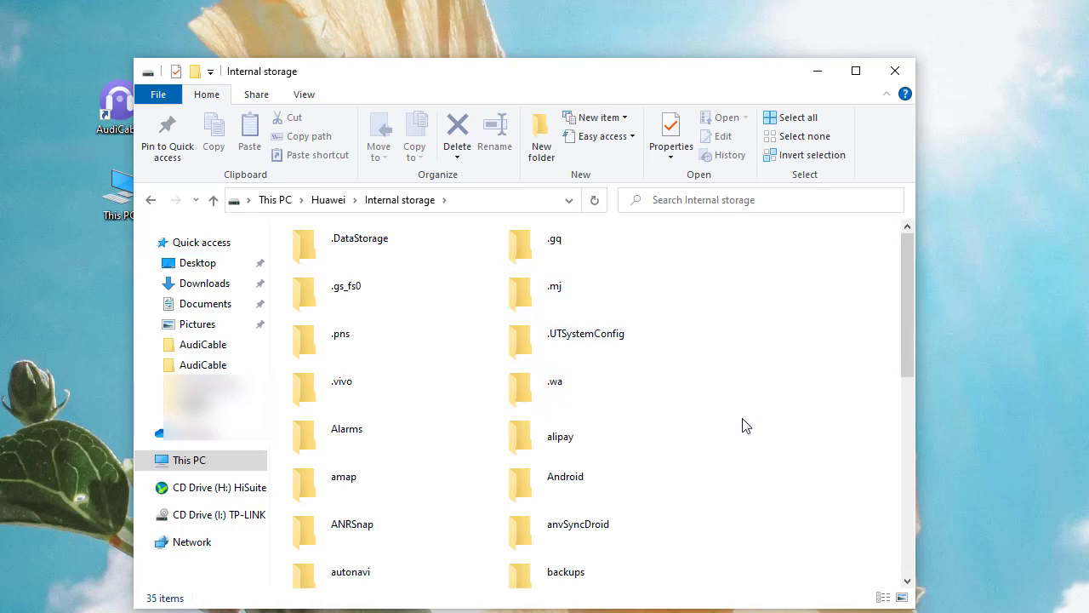
scroll("down", 3)
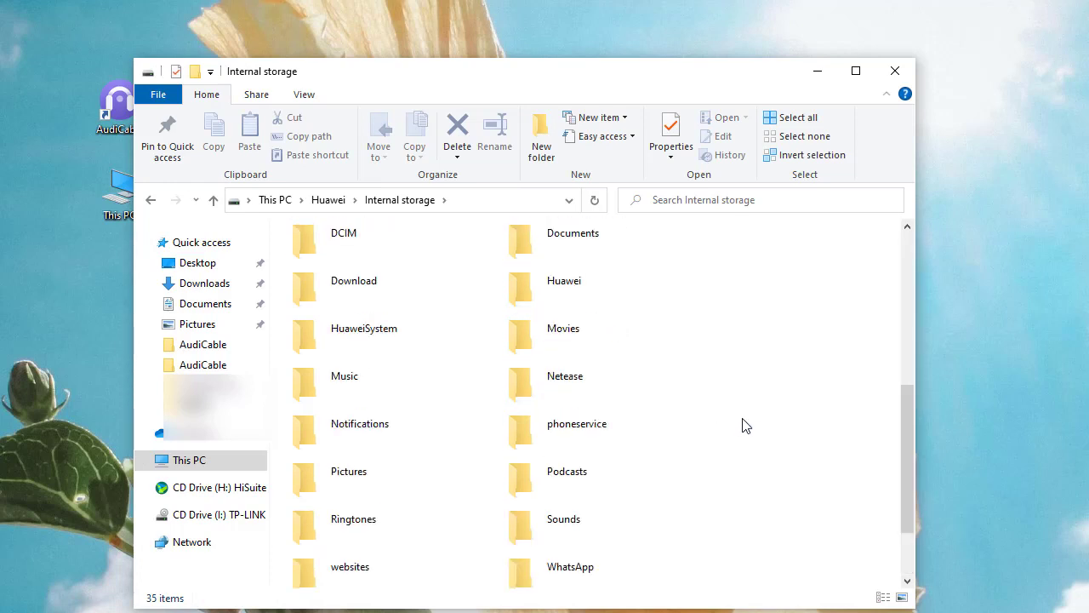
left_click(344, 376)
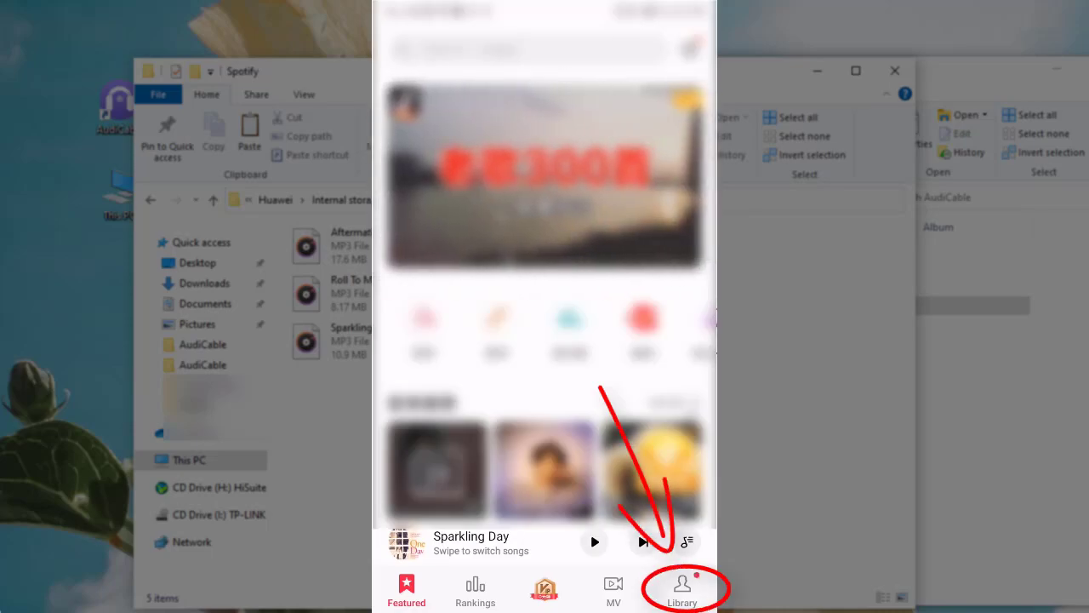
On the phone, list All songs in the Huawei Music library and play the transferred Sparkling Day
left_click(681, 589)
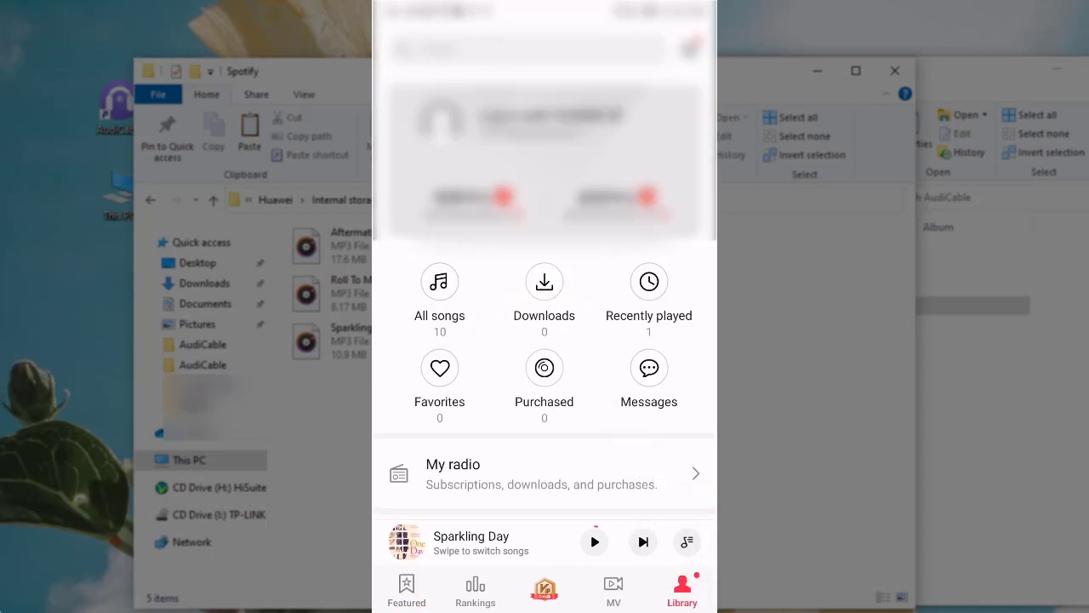
left_click(439, 282)
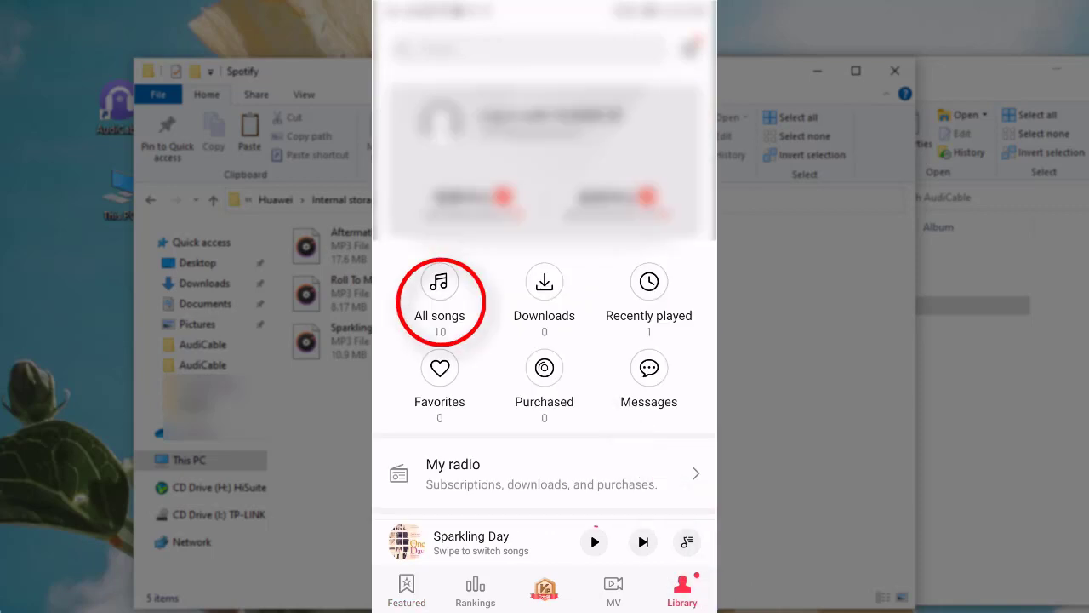
left_click(439, 298)
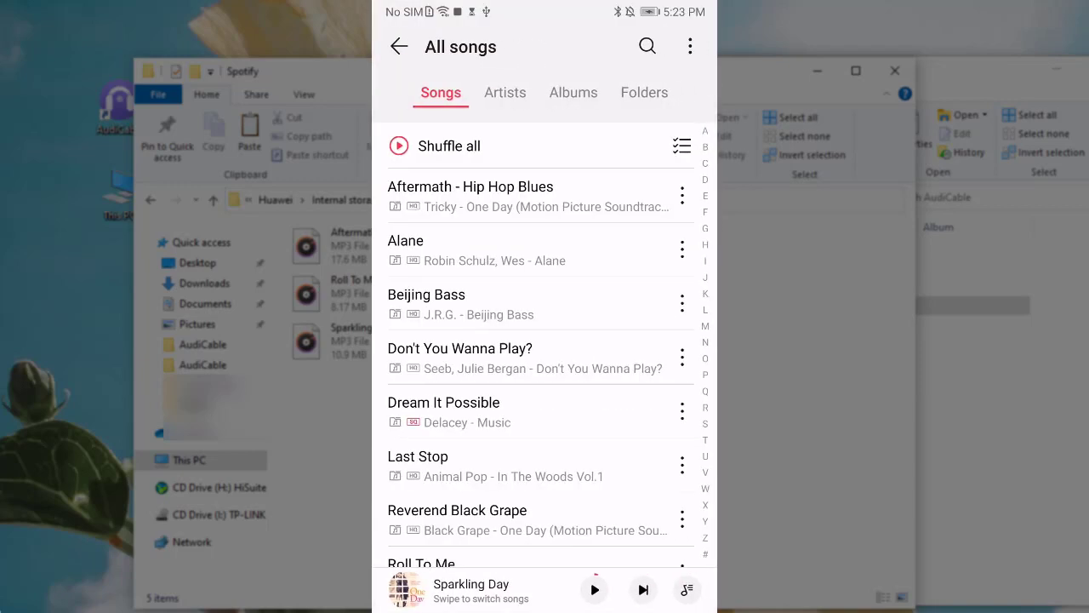
scroll("down", 3)
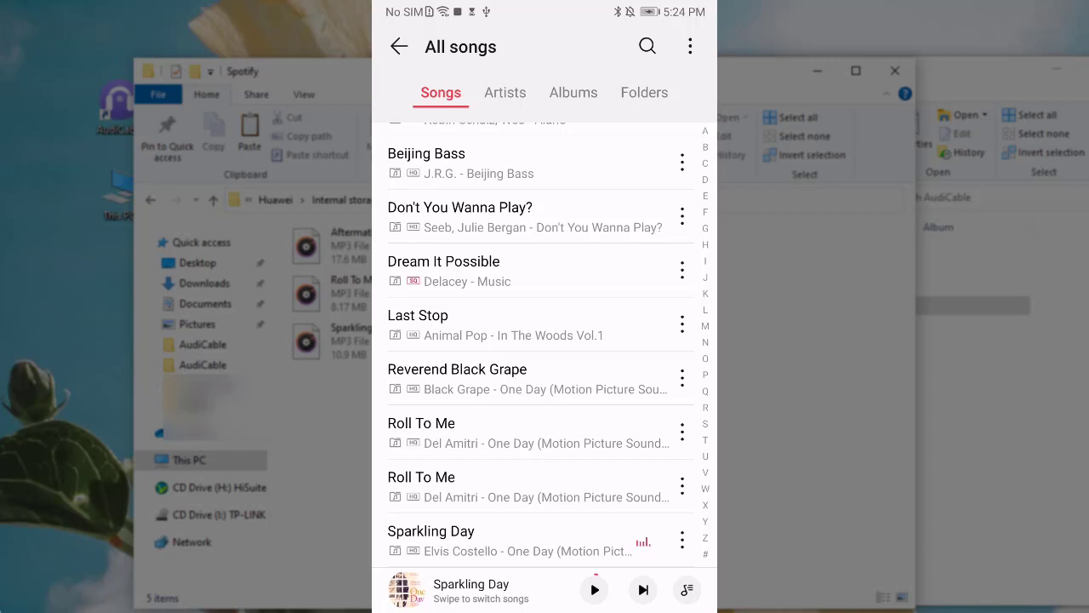
left_click(594, 589)
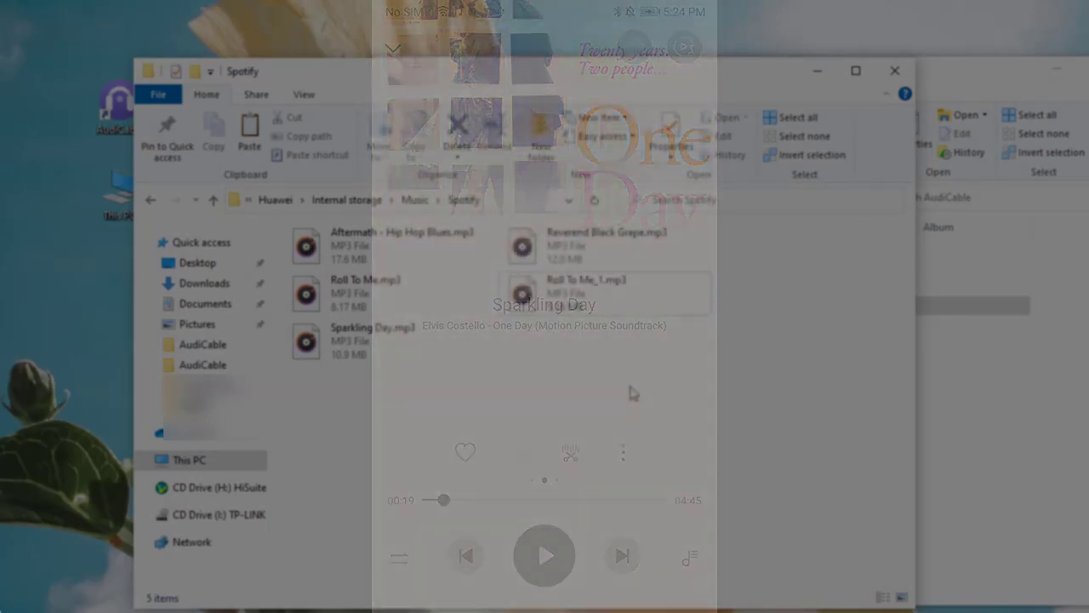
Close the phone's Spotify folder Explorer window, leaving the desktop clear
left_click(895, 72)
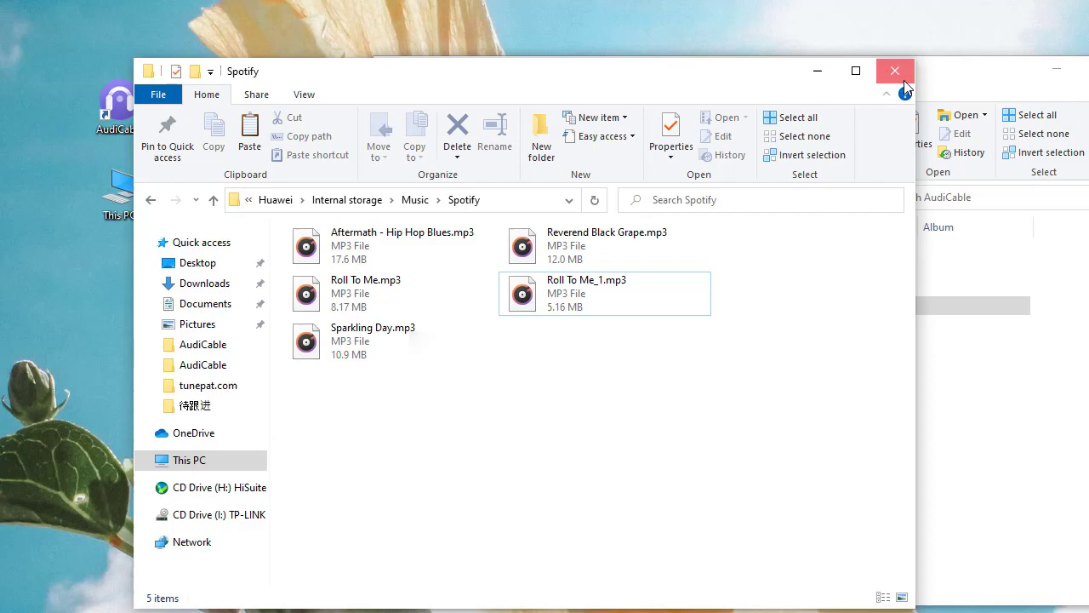
left_click(895, 71)
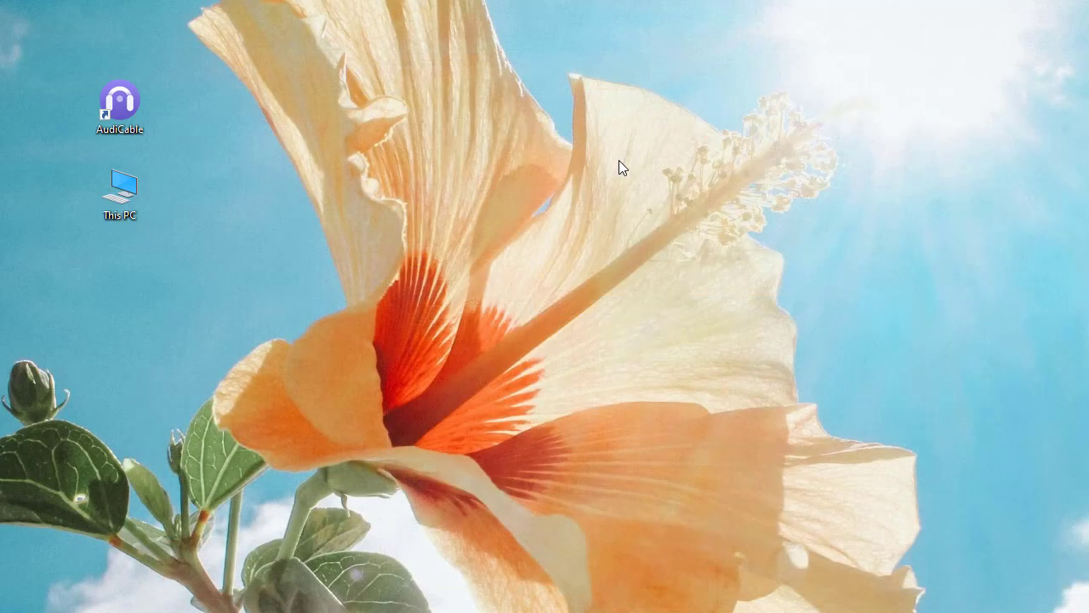